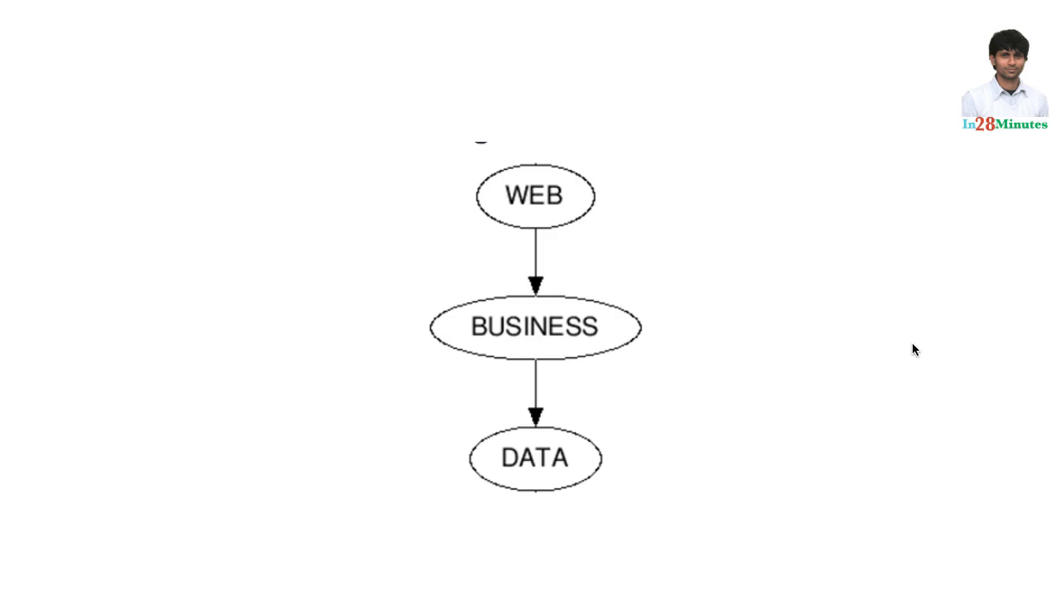
pyautogui.moveTo(556, 310)
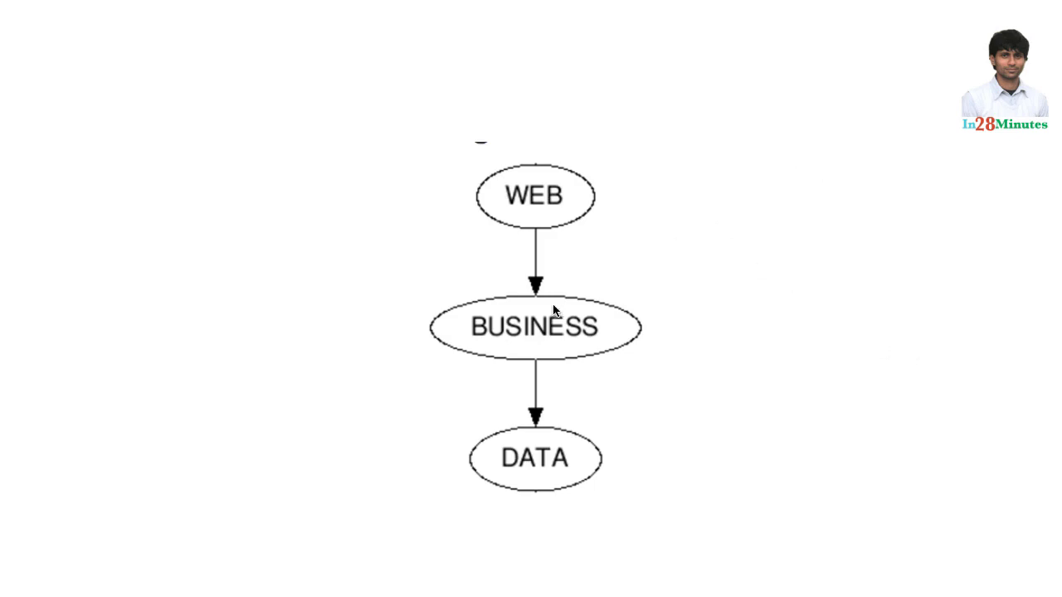
pyautogui.moveTo(546, 230)
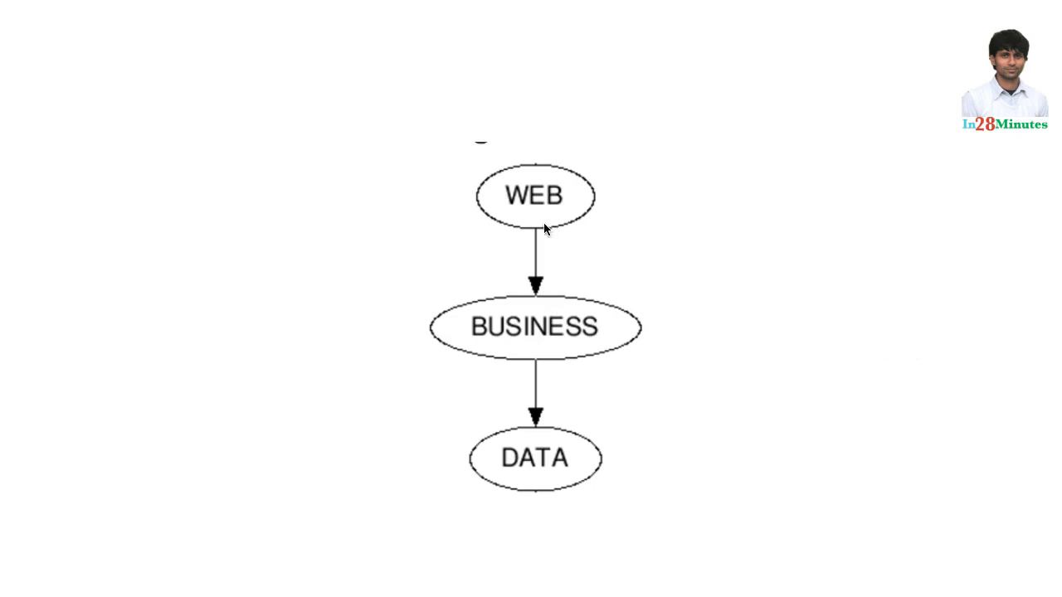
pyautogui.moveTo(554, 473)
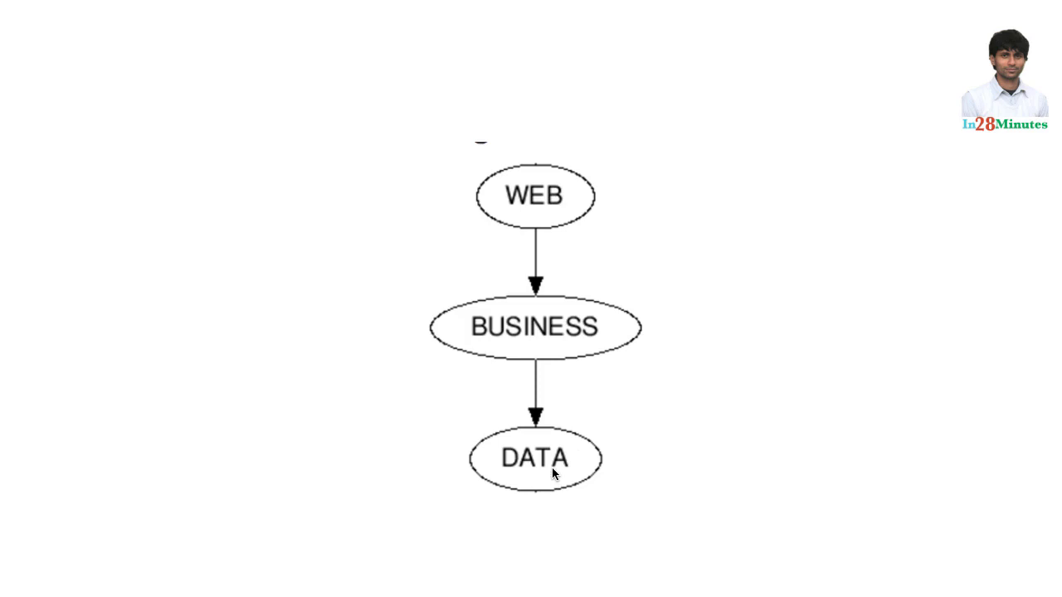
pyautogui.moveTo(581, 330)
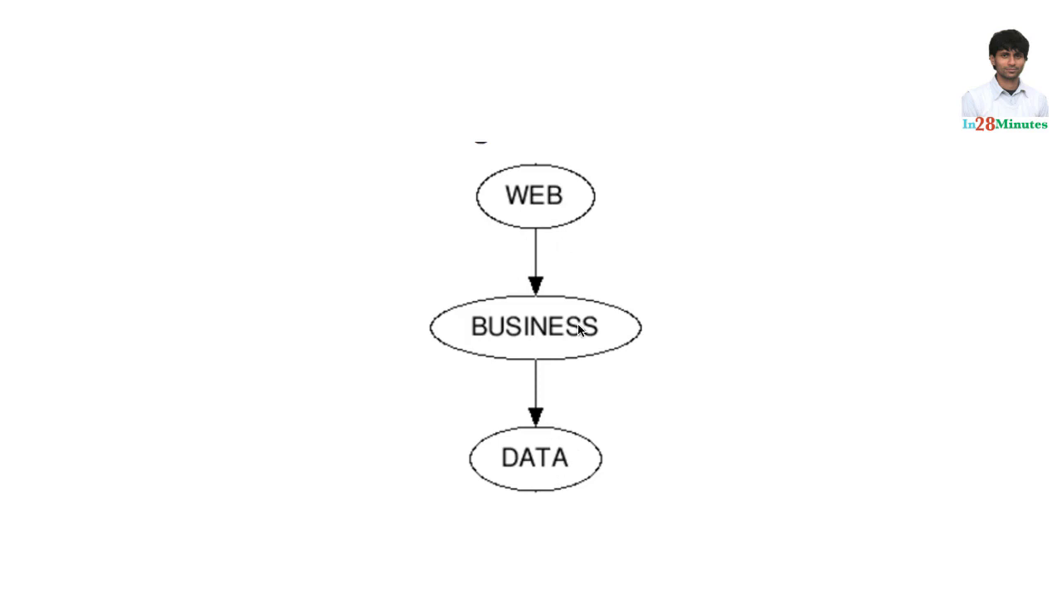
pyautogui.moveTo(558, 446)
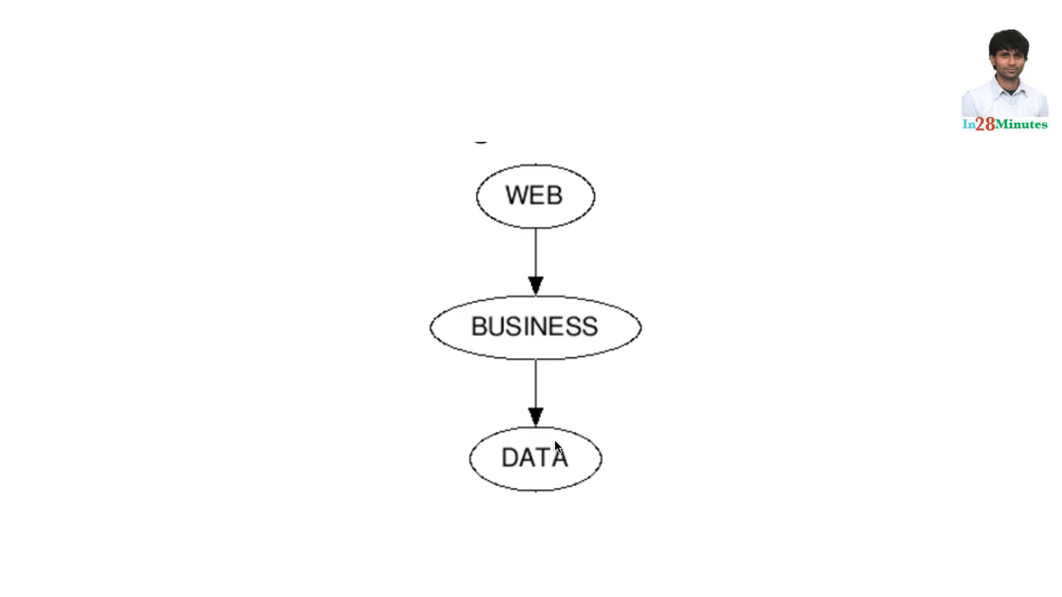
pyautogui.moveTo(554, 213)
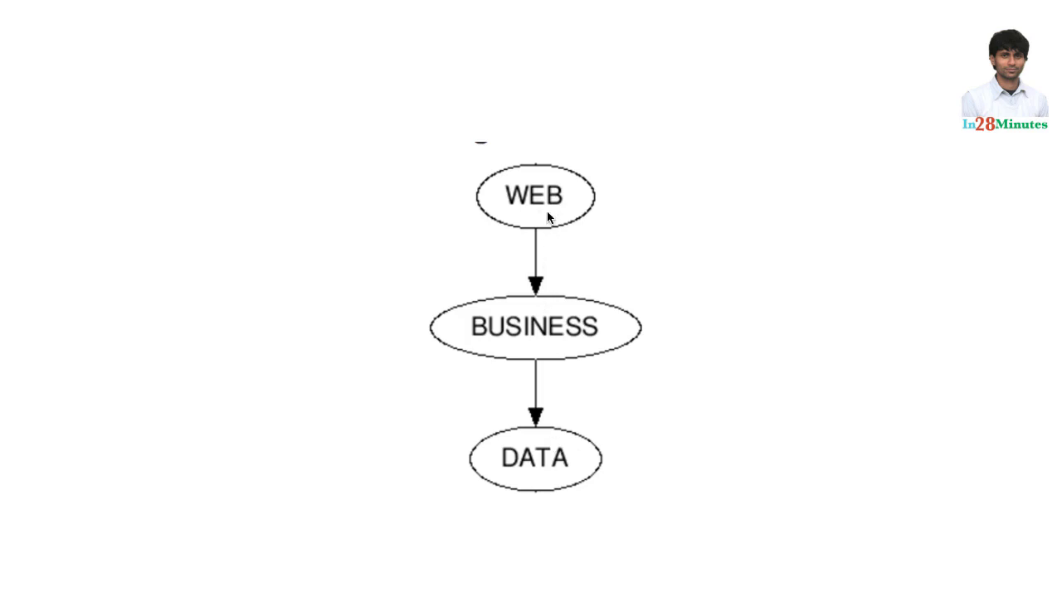
pyautogui.moveTo(543, 324)
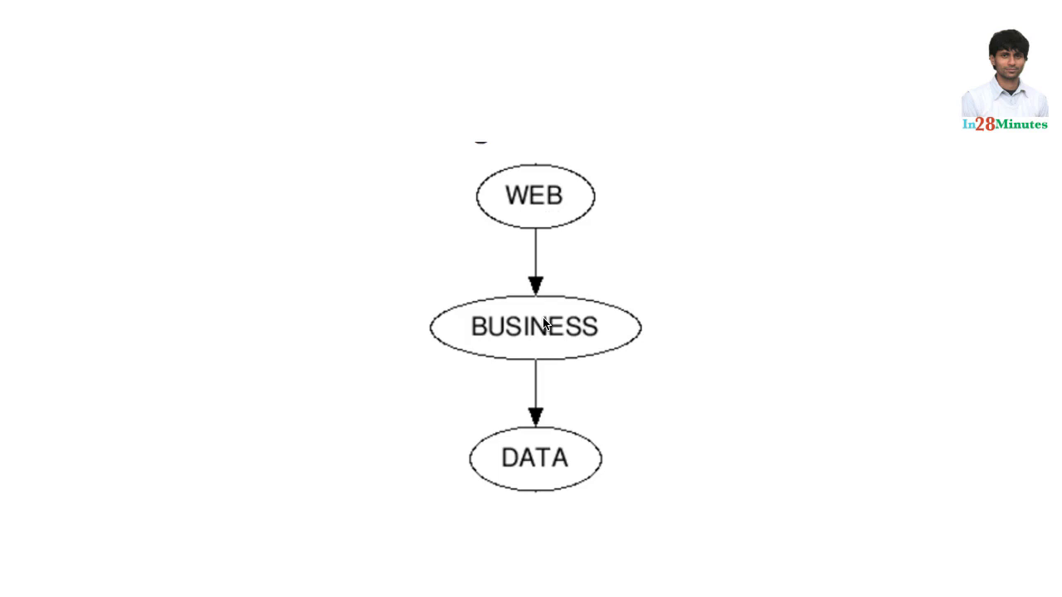
pyautogui.moveTo(537, 286)
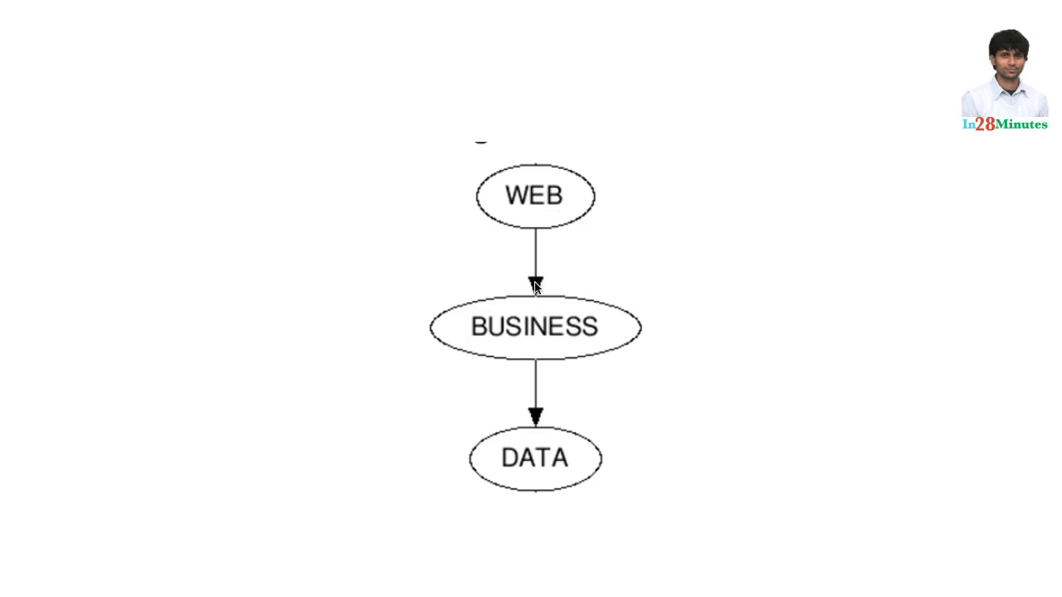
pyautogui.moveTo(554, 184)
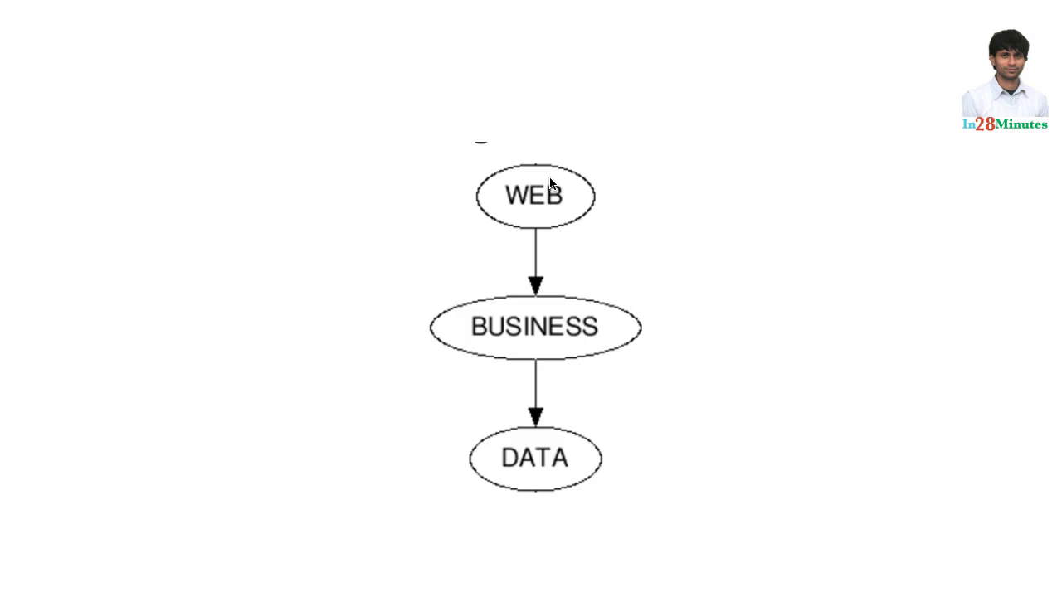
pyautogui.moveTo(606, 372)
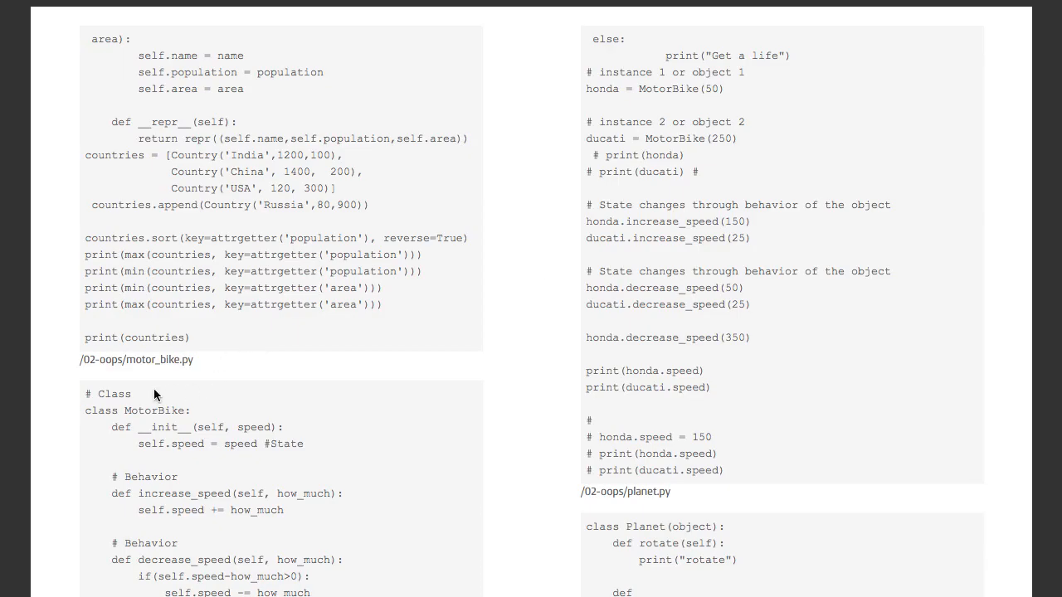
pyautogui.moveTo(186, 475)
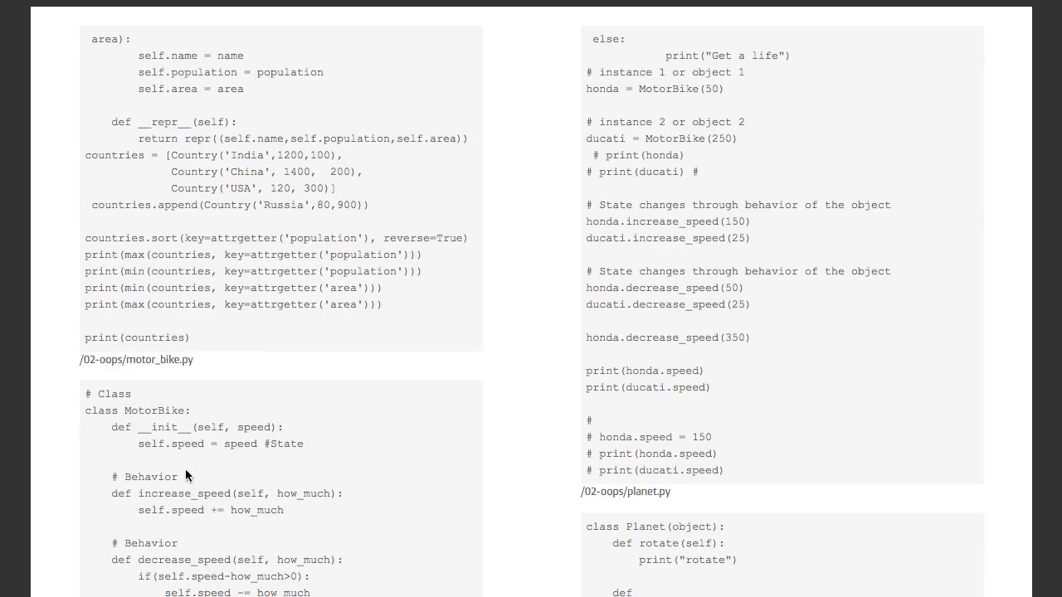
pyautogui.moveTo(315, 593)
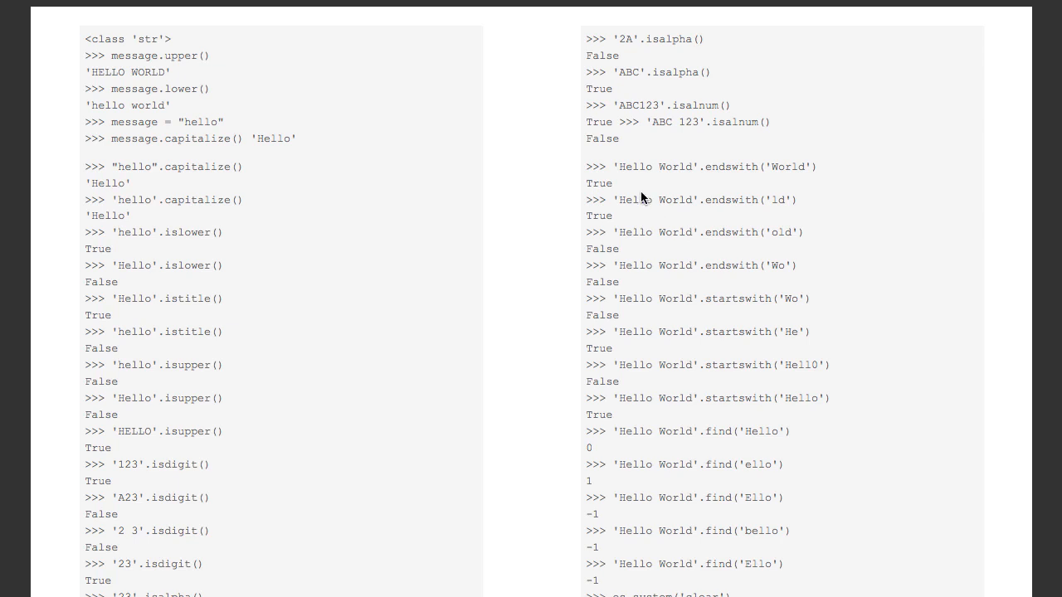
pyautogui.moveTo(662, 193)
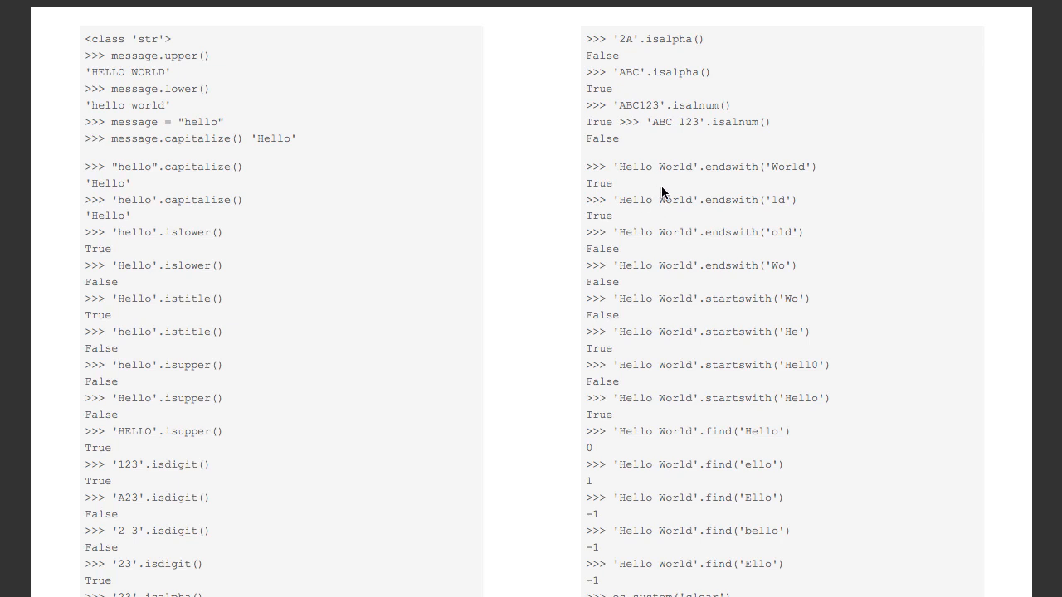
pyautogui.moveTo(694, 180)
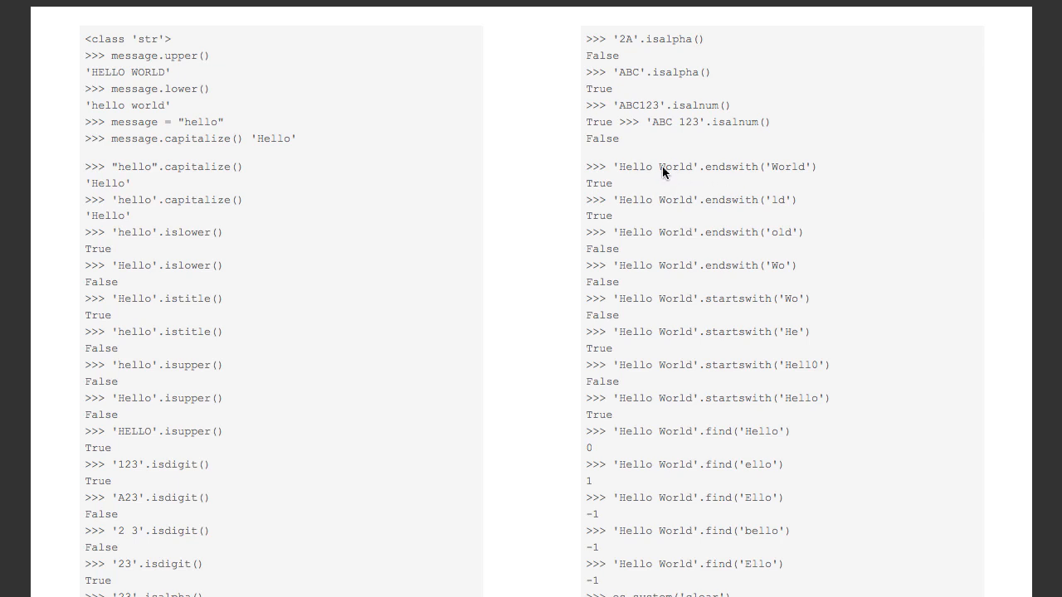
pyautogui.moveTo(795, 169)
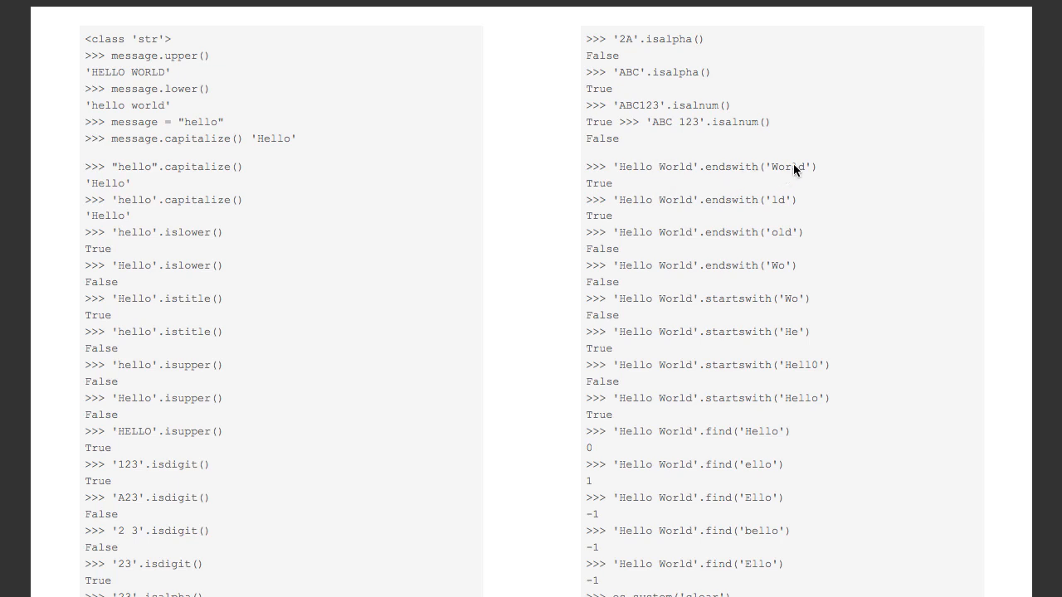
pyautogui.moveTo(670, 182)
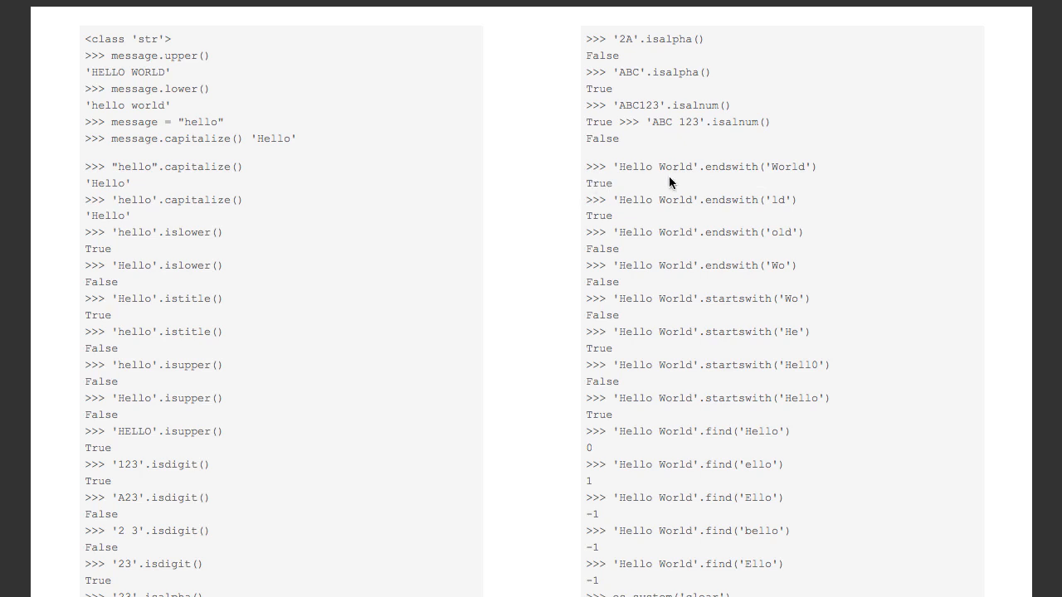
pyautogui.moveTo(729, 171)
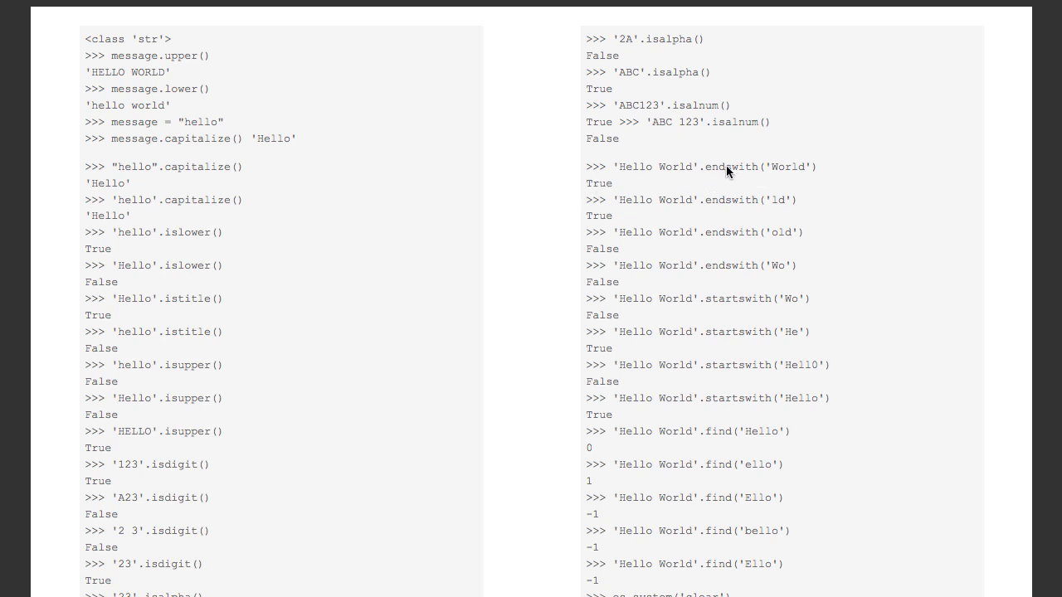
pyautogui.moveTo(716, 172)
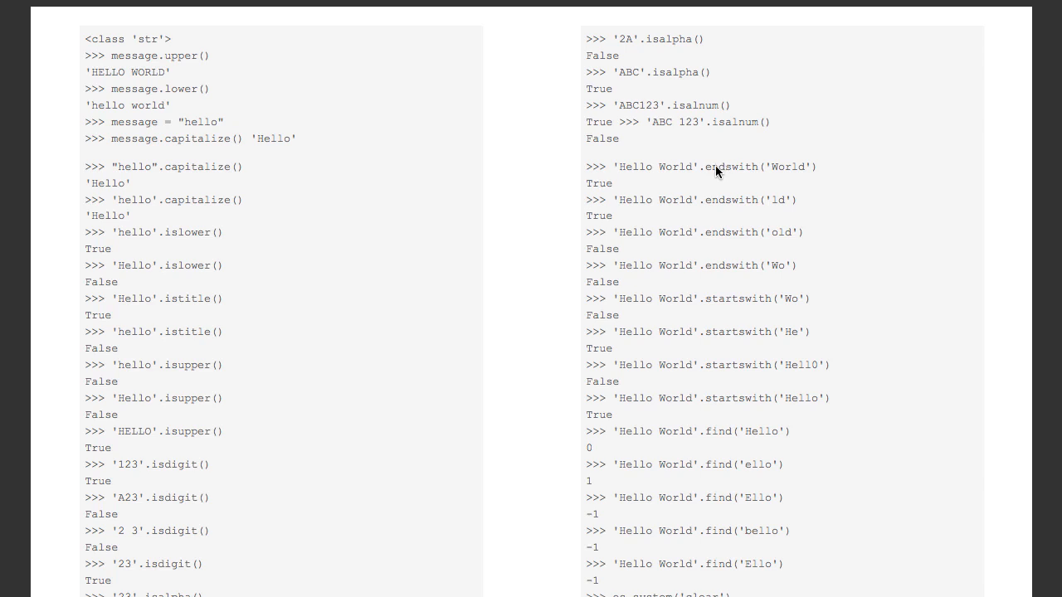
pyautogui.moveTo(777, 177)
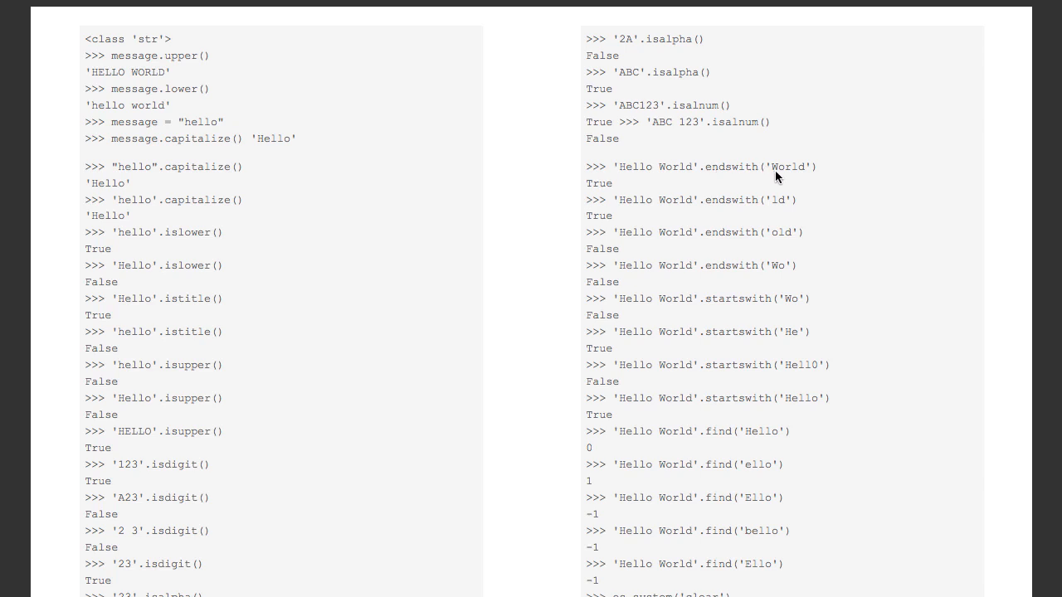
pyautogui.moveTo(632, 184)
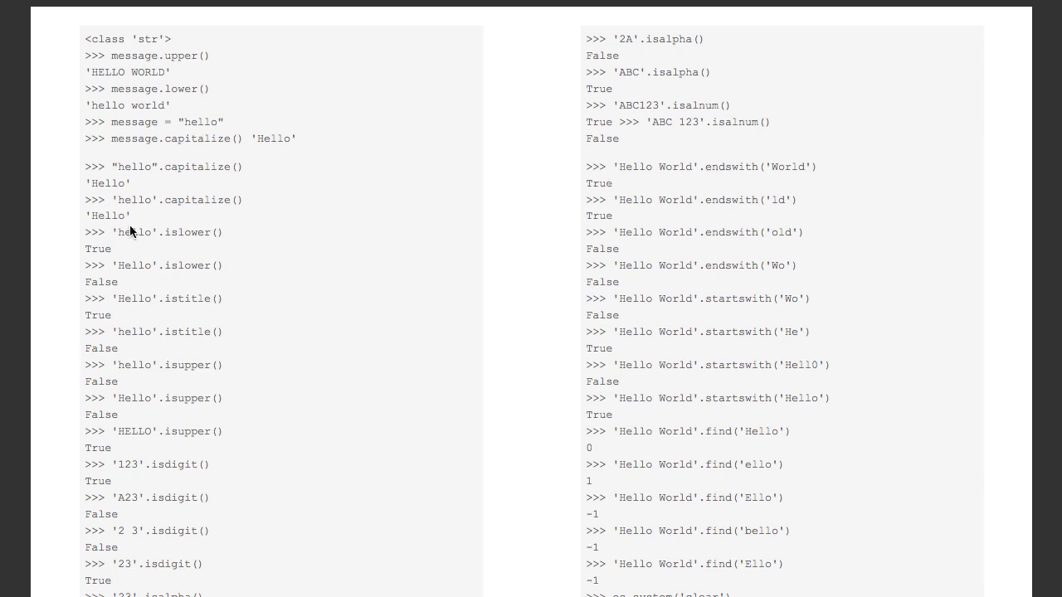
pyautogui.moveTo(150, 329)
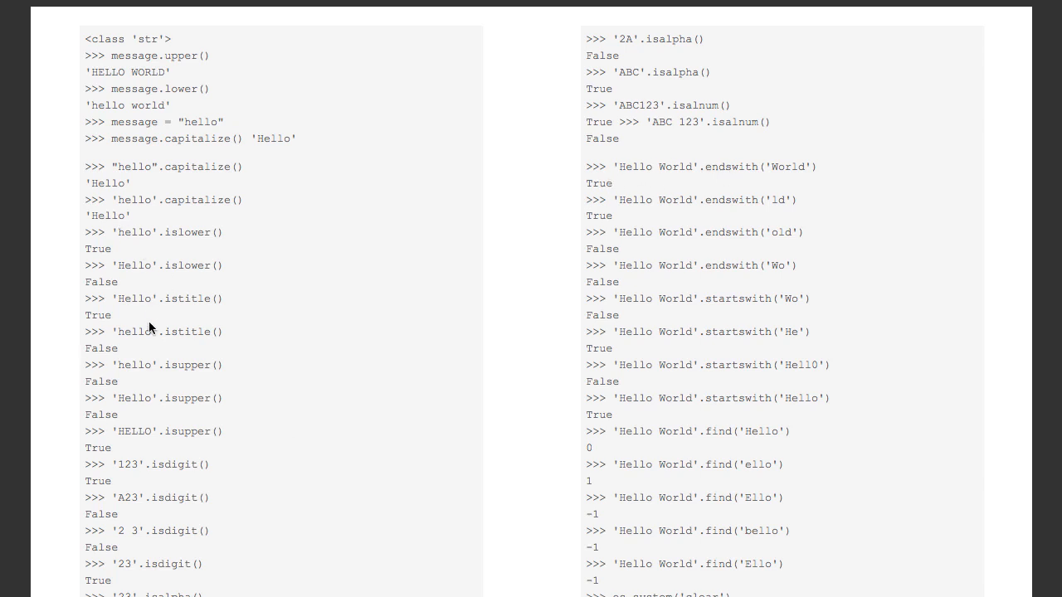
pyautogui.moveTo(182, 276)
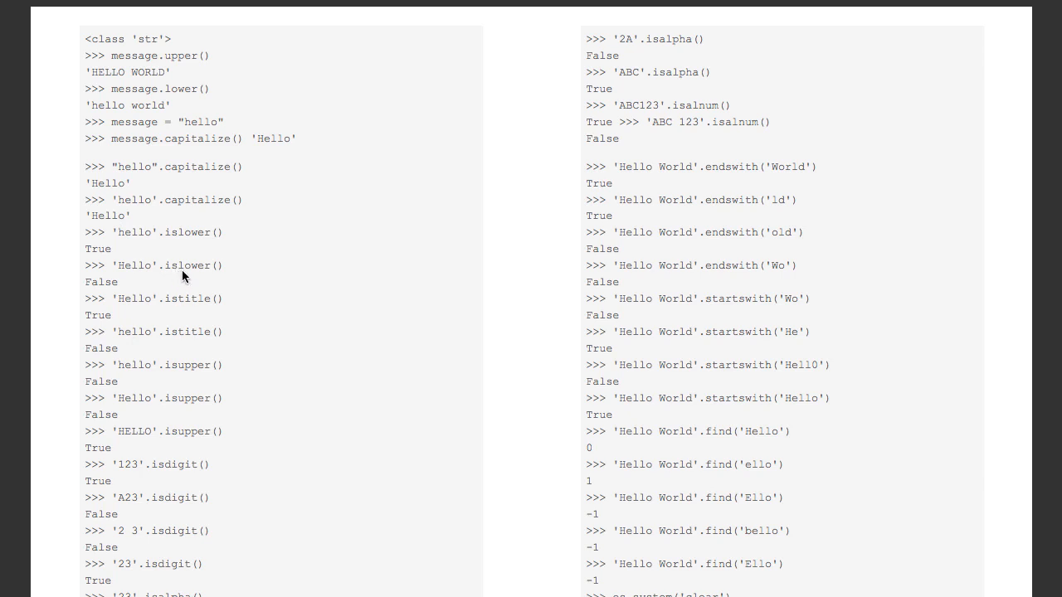
pyautogui.moveTo(275, 277)
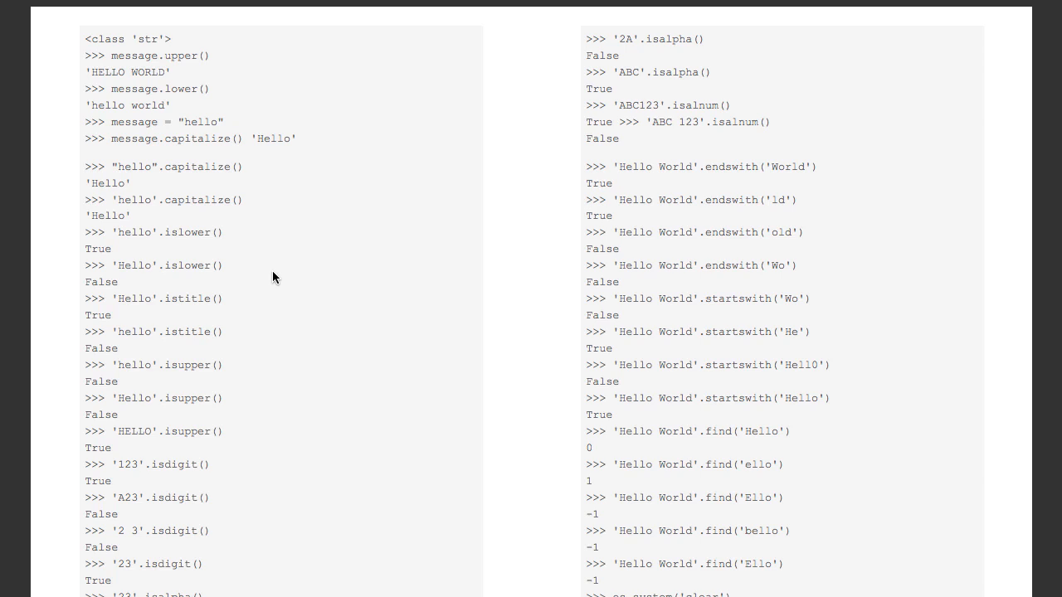
pyautogui.moveTo(192, 278)
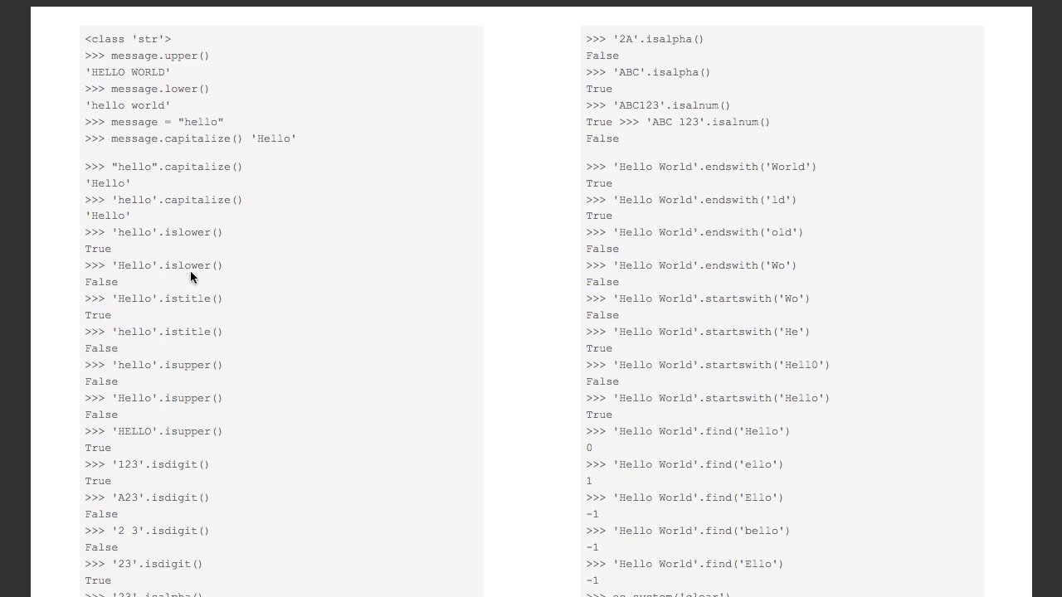
pyautogui.scroll(-3)
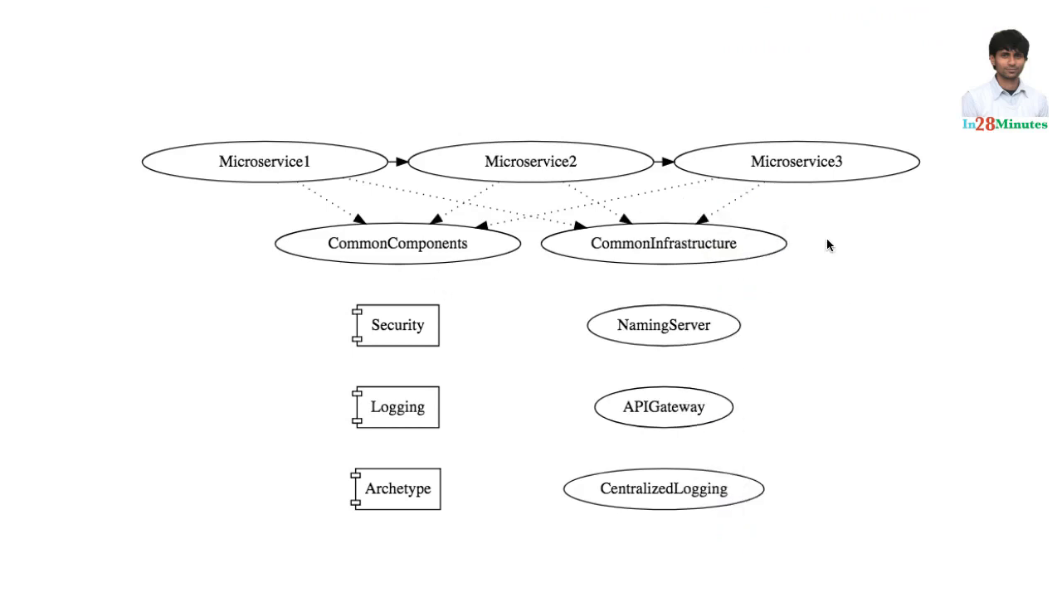
pyautogui.moveTo(453, 293)
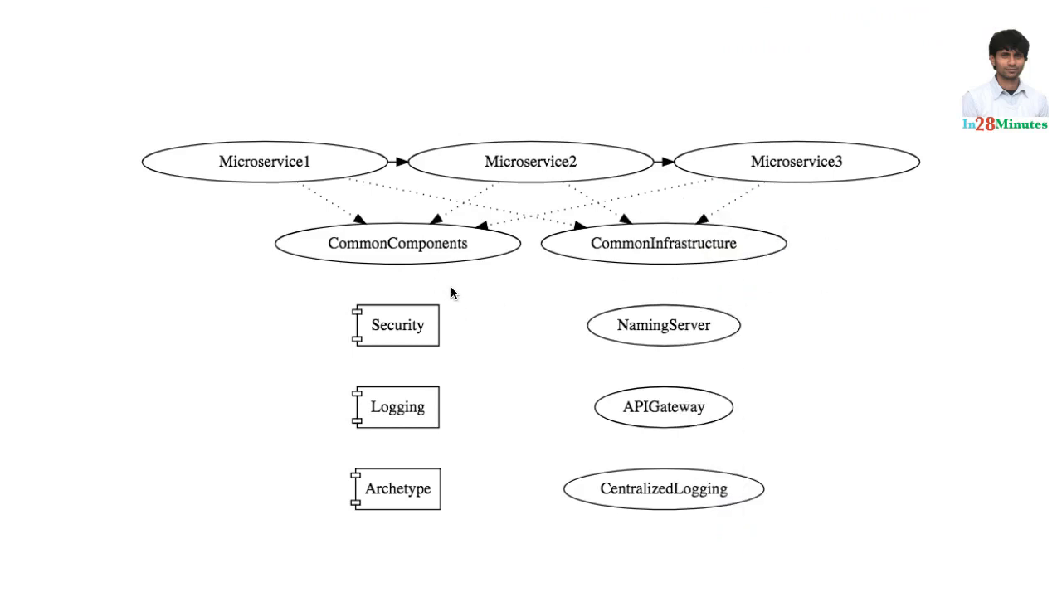
pyautogui.moveTo(417, 455)
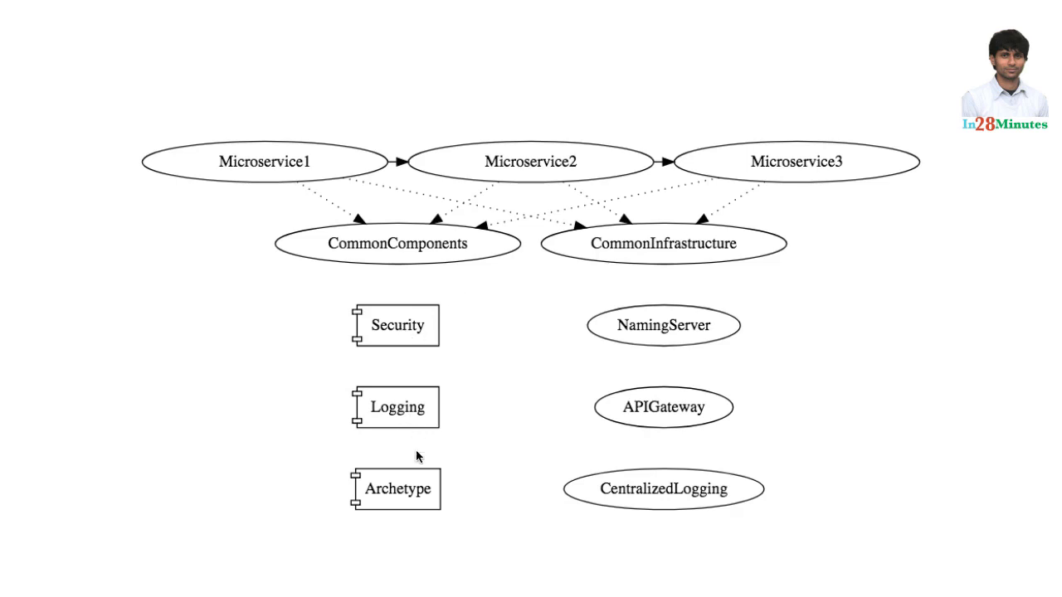
pyautogui.moveTo(400, 300)
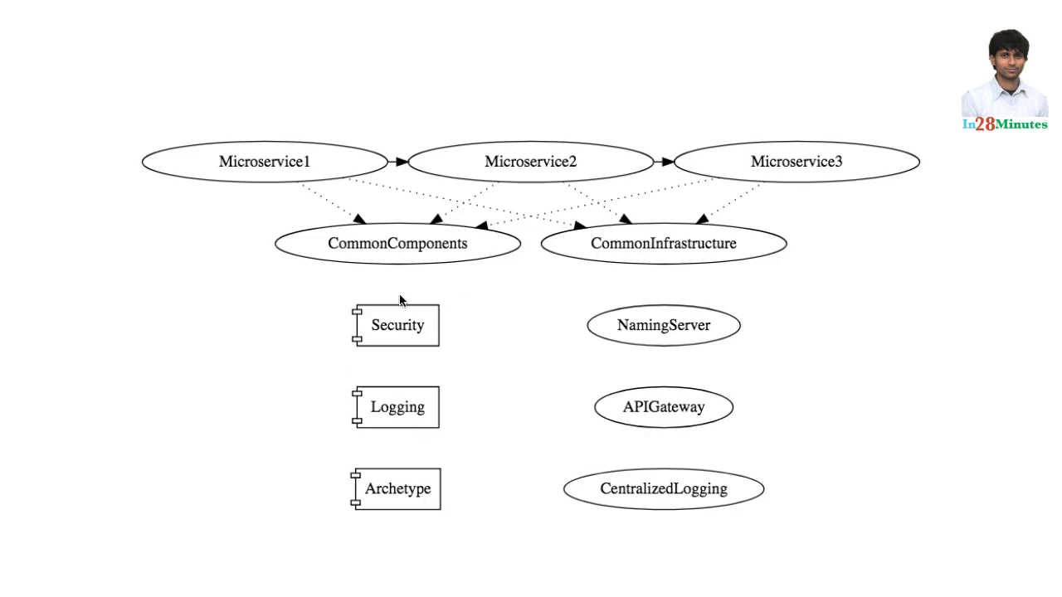
pyautogui.moveTo(382, 277)
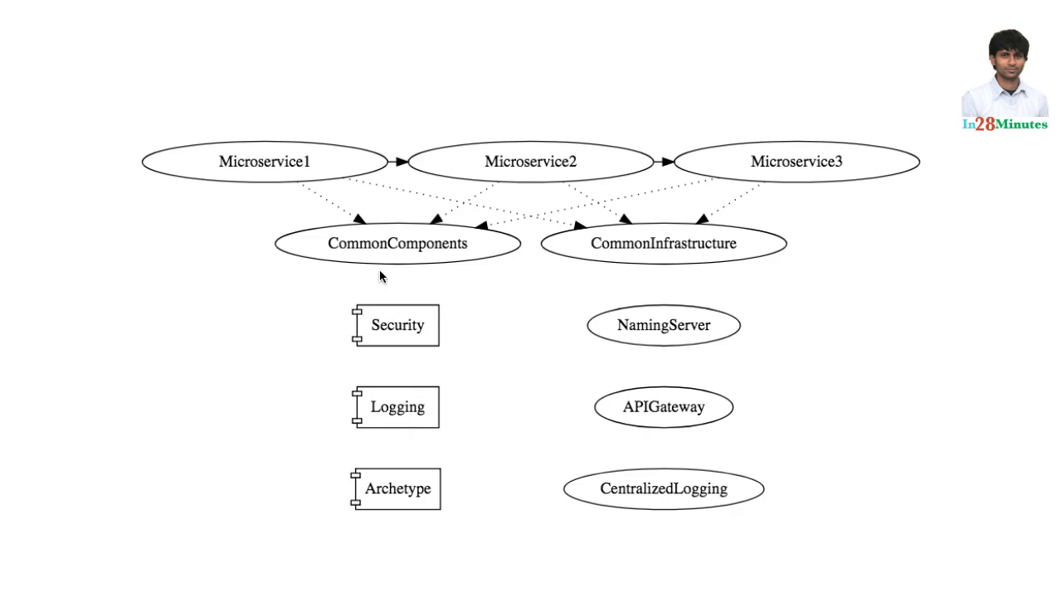
pyautogui.moveTo(384, 339)
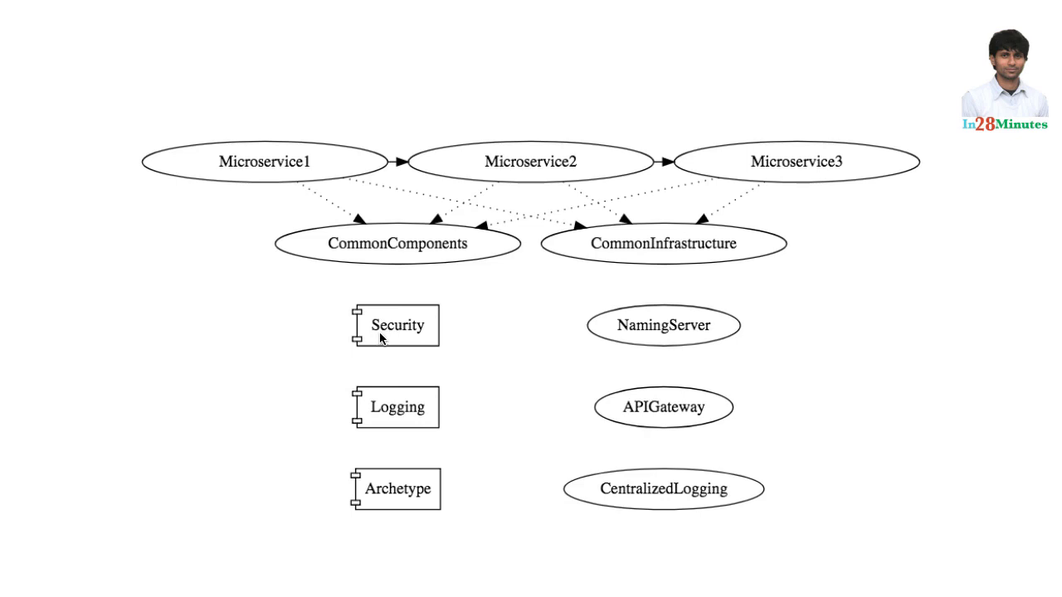
pyautogui.moveTo(431, 338)
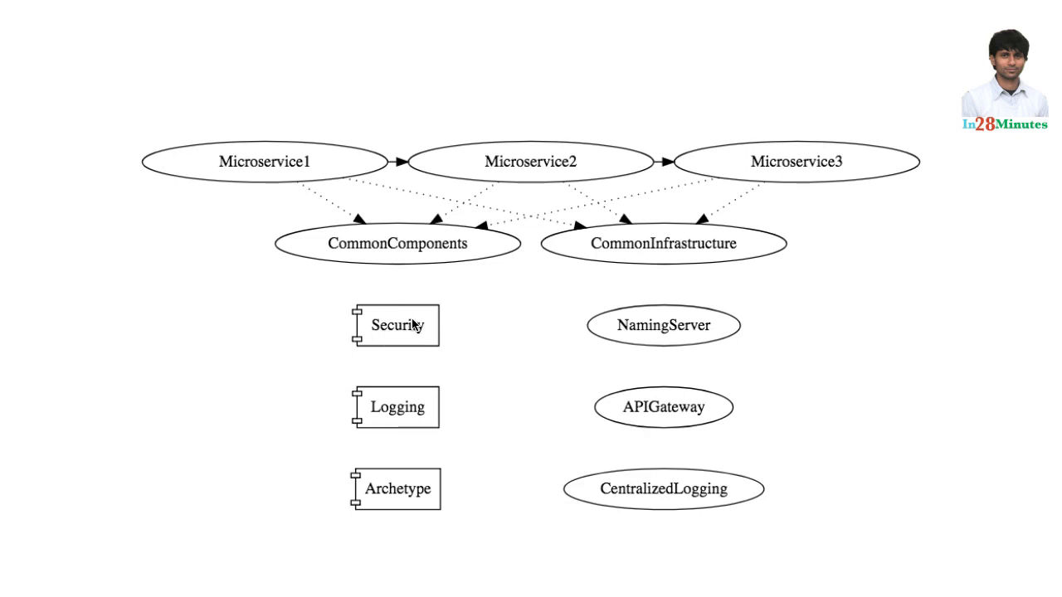
pyautogui.moveTo(360, 308)
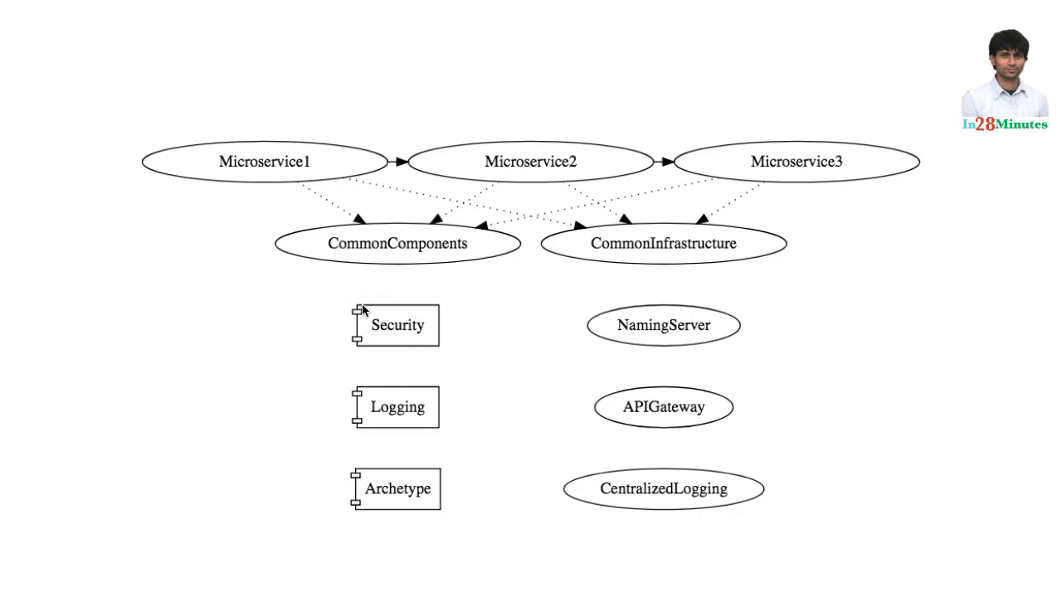
pyautogui.moveTo(380, 337)
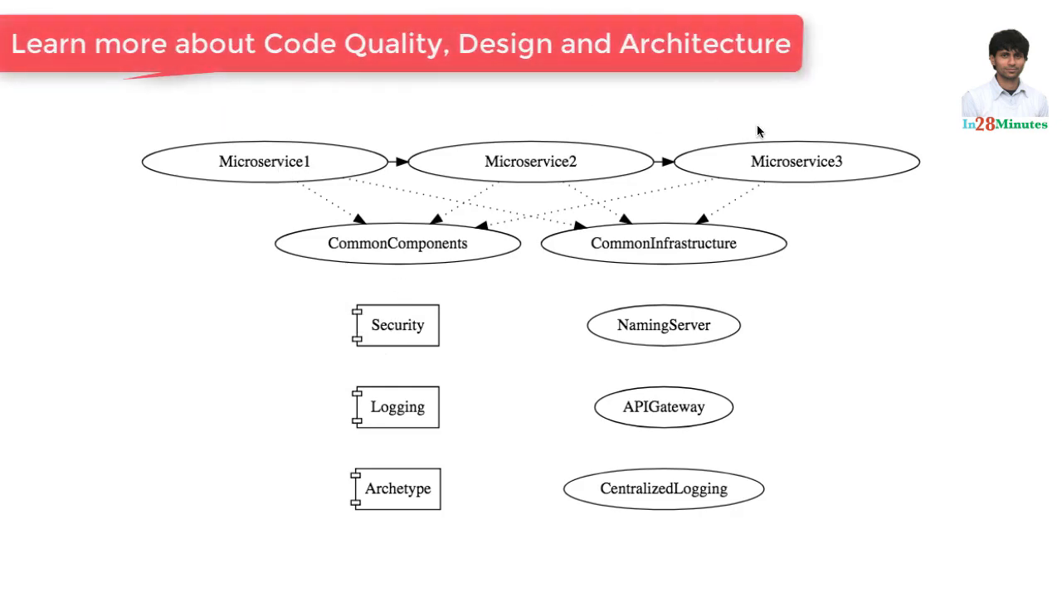
pyautogui.moveTo(413, 333)
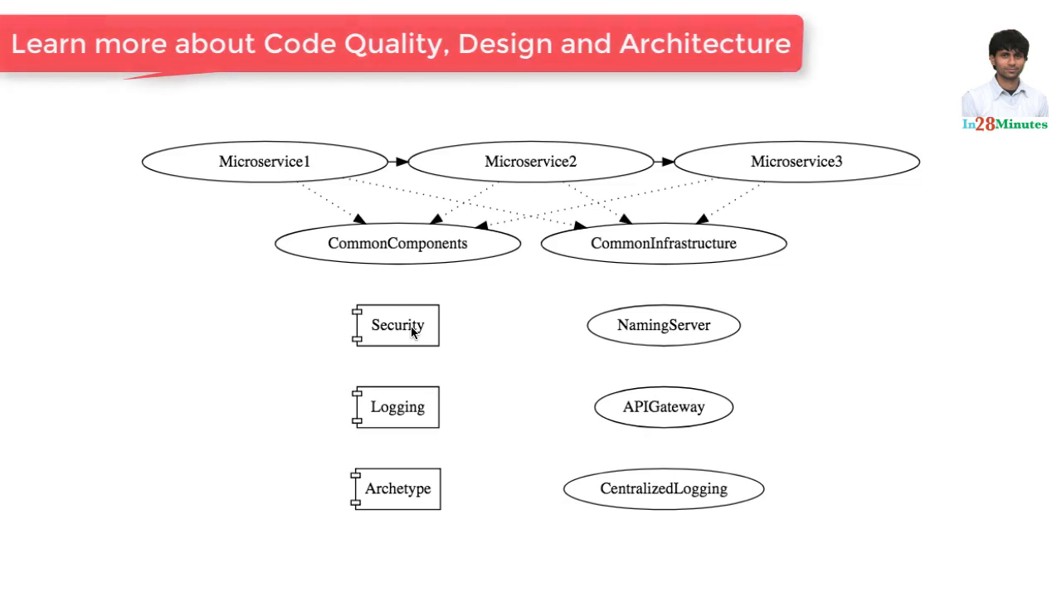
pyautogui.moveTo(380, 313)
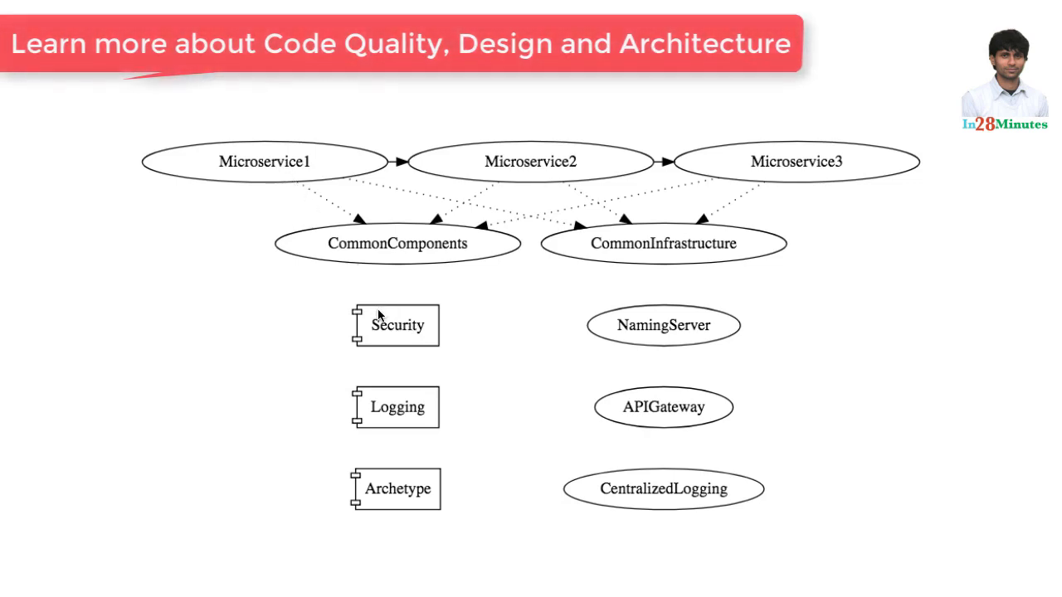
pyautogui.moveTo(284, 170)
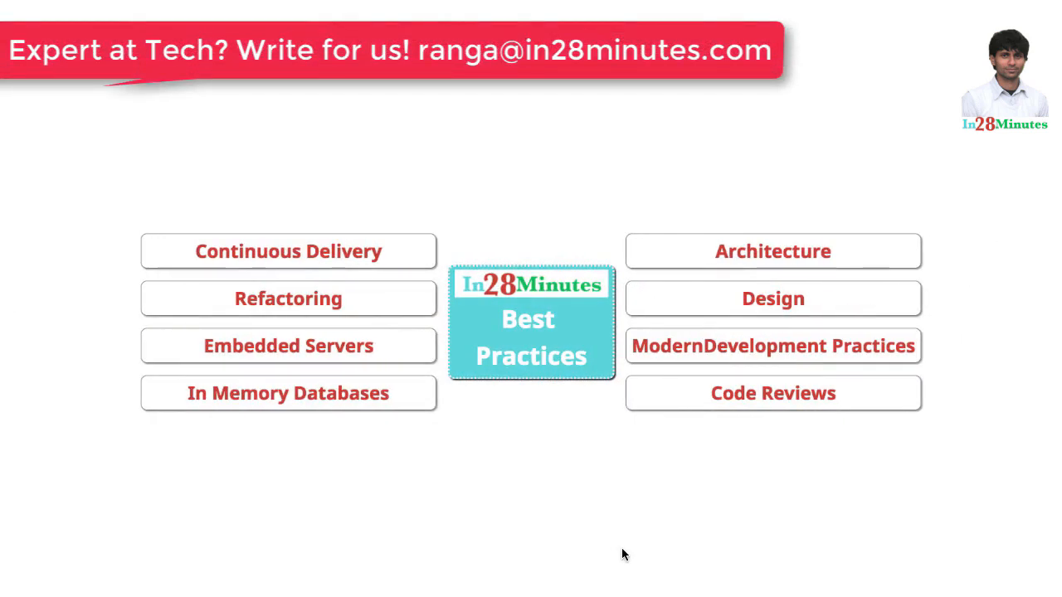
pyautogui.click(771, 251)
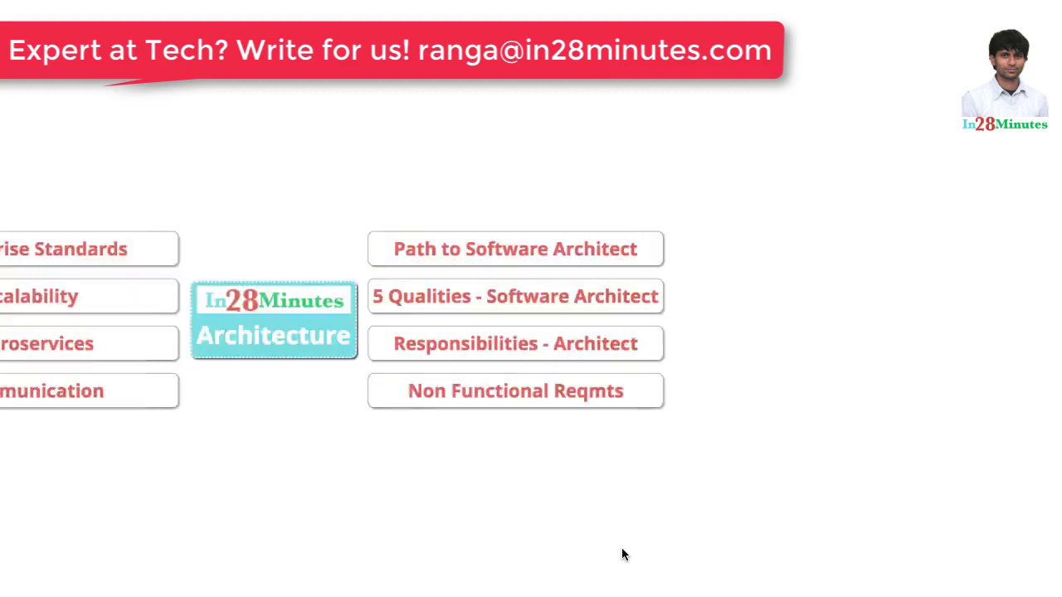